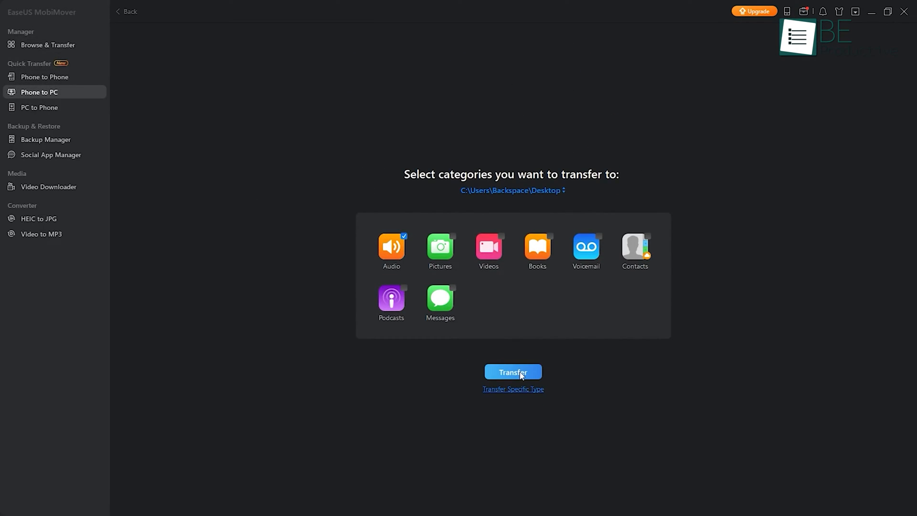
- Switch to PC to Phone and select a picture on the PC to send
click(39, 108)
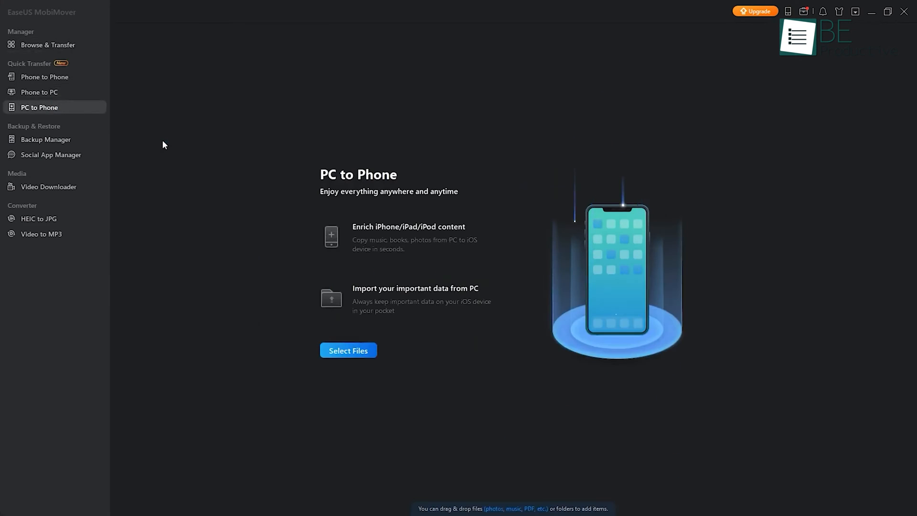
click(348, 351)
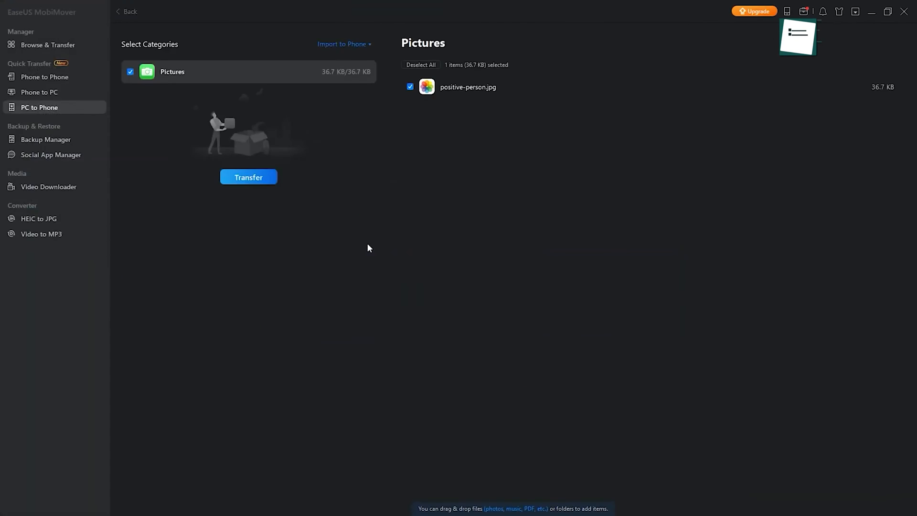
click(248, 177)
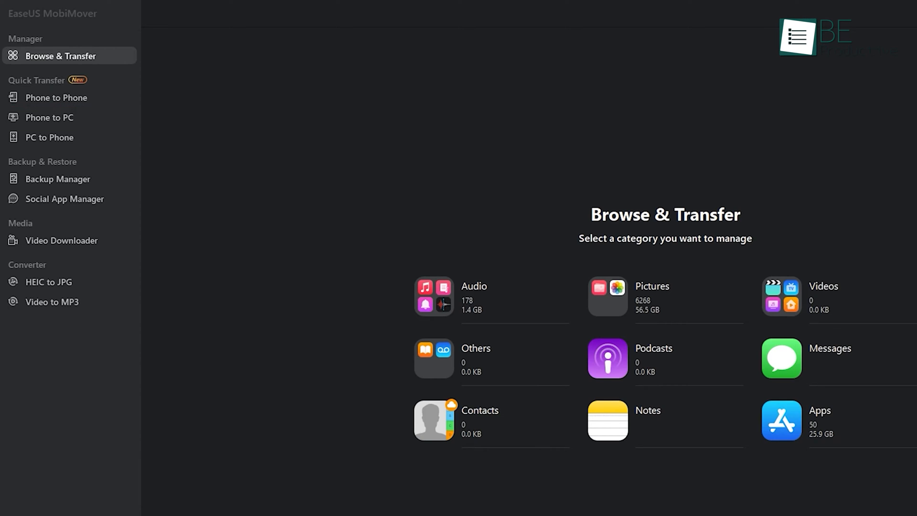
- Transfer the selected picture to the iPhone and move to Backup Manager
click(348, 351)
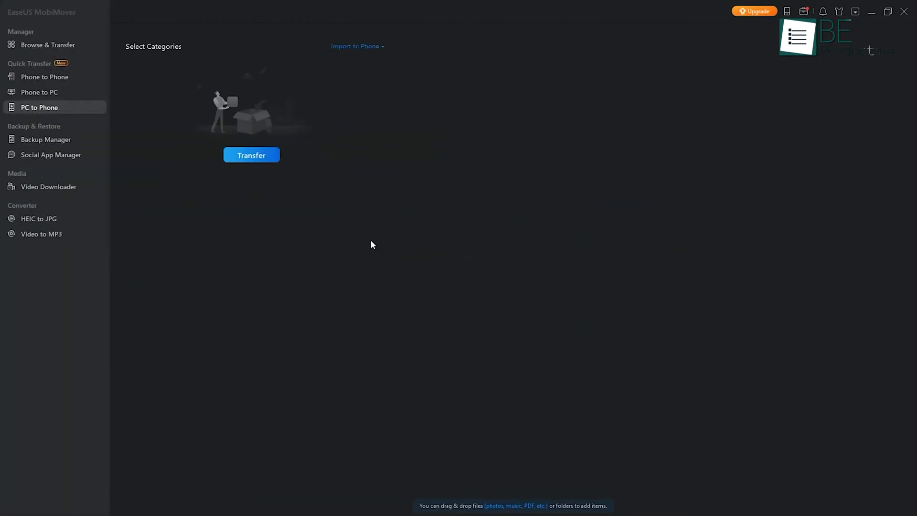
click(252, 155)
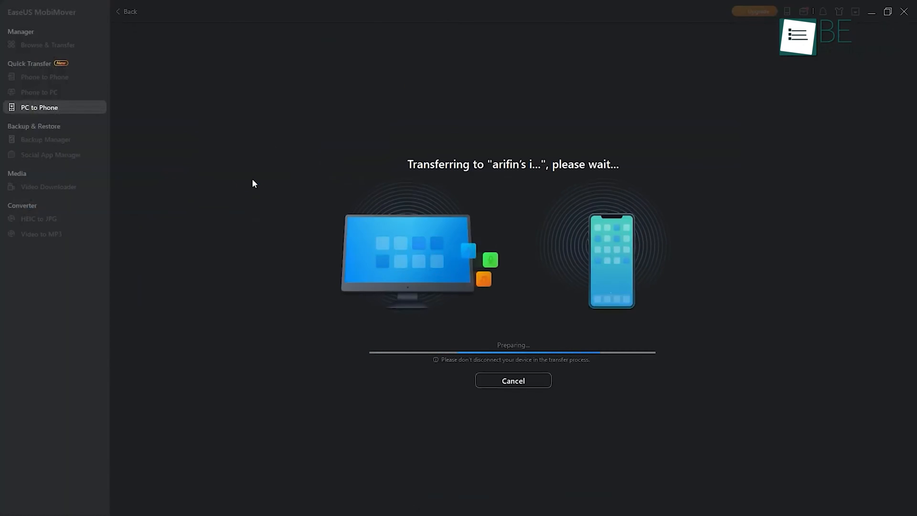
click(46, 139)
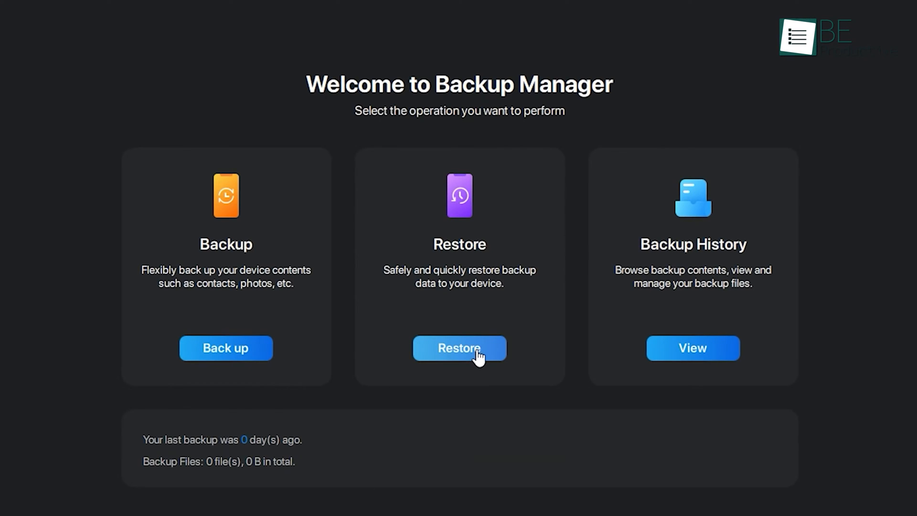
mouse_move(693, 351)
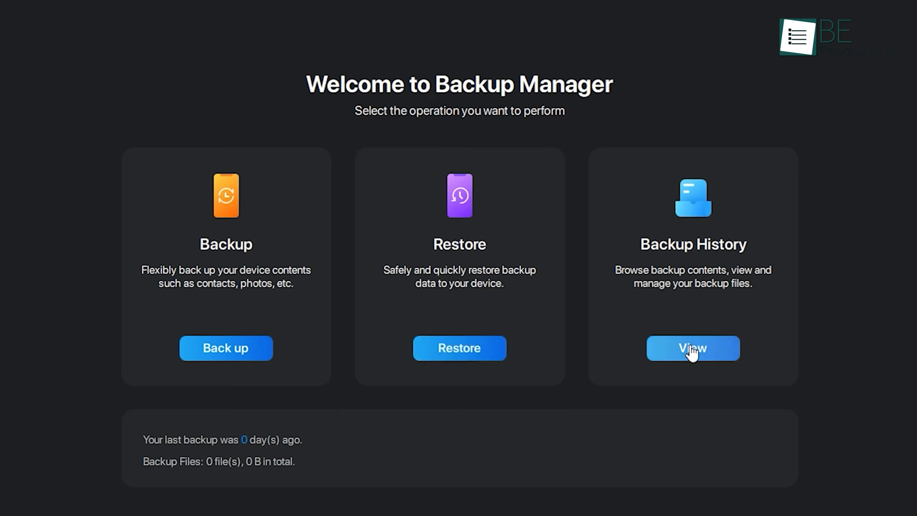
- View the backup history and reach Social App Manager with WhatsApp, LINE, Viber and Kik
click(51, 155)
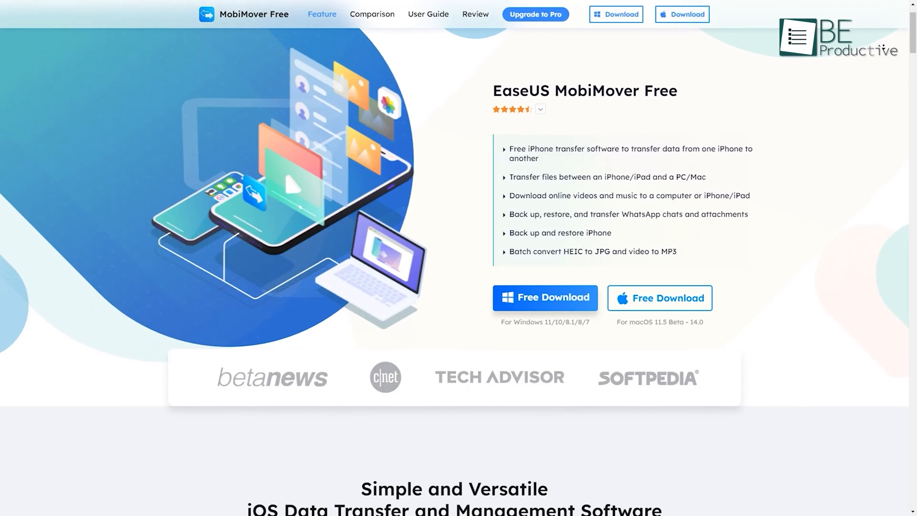
scroll(down, 3)
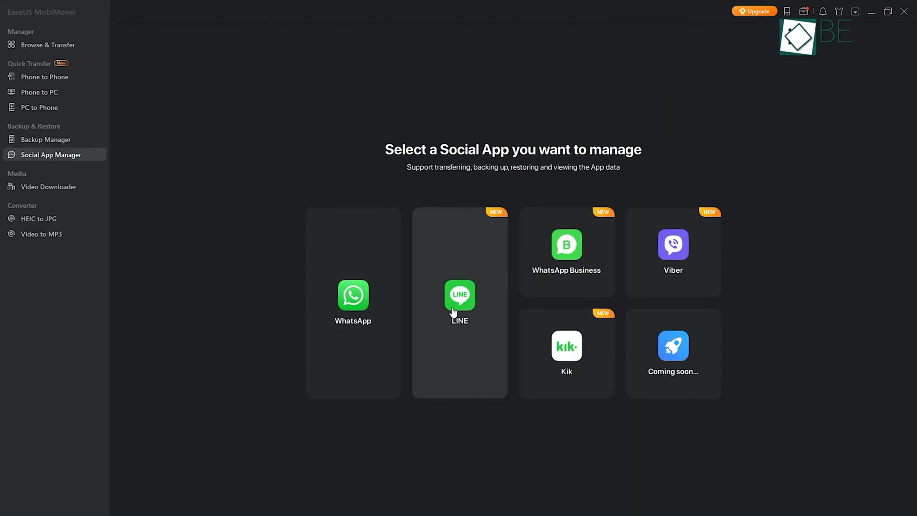
- Open WhatsApp's manager, then show the Phone to PC category grid with Audio included
click(352, 295)
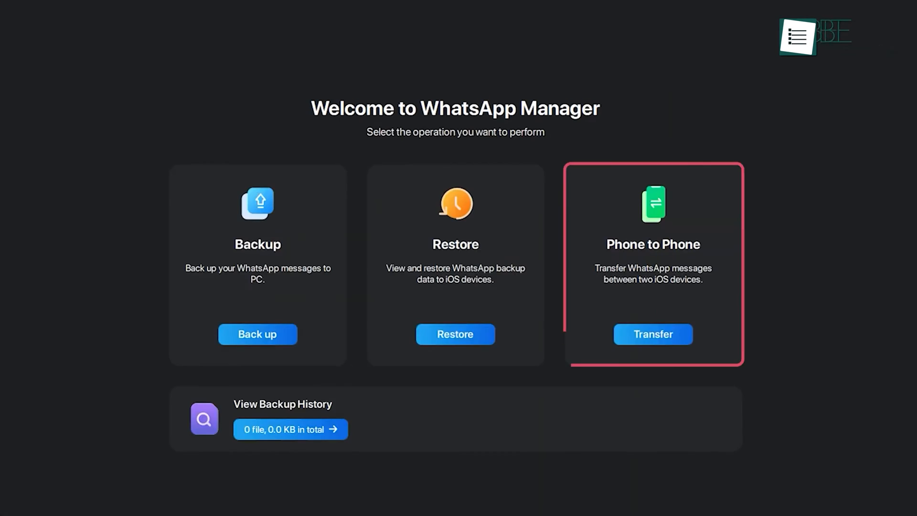
click(653, 334)
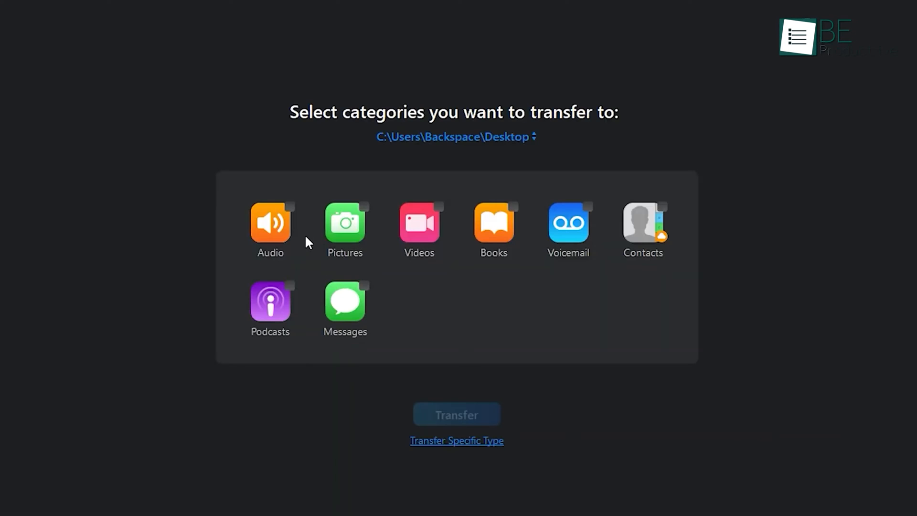
click(270, 223)
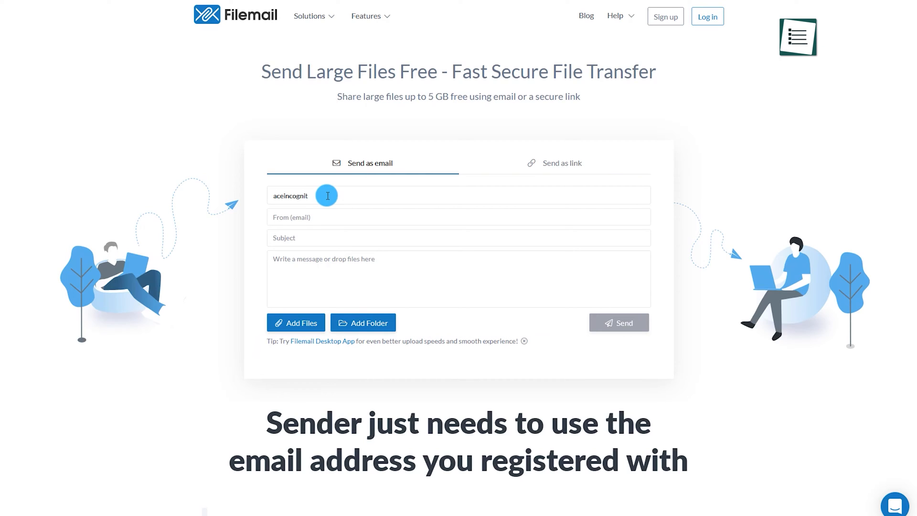
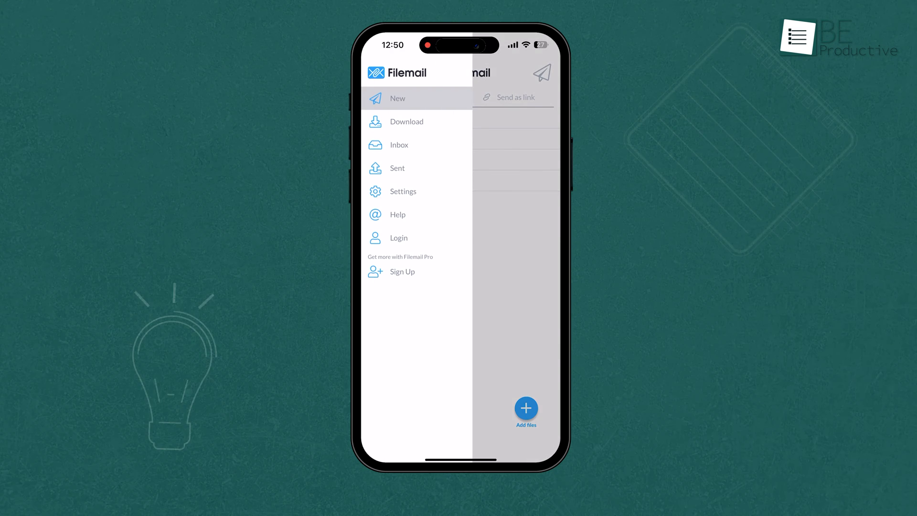
- In Filemail's app settings, switch off transfers over mobile data and get the desktop app
click(402, 191)
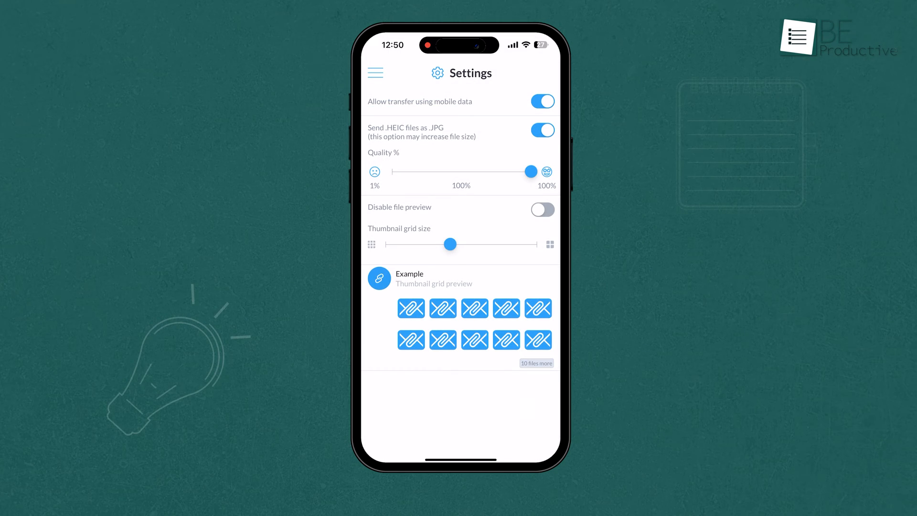
click(540, 101)
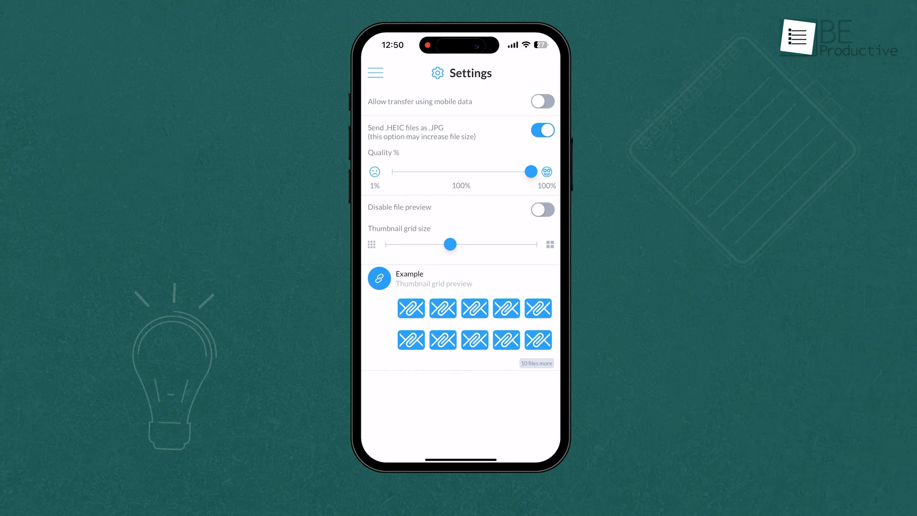
click(541, 101)
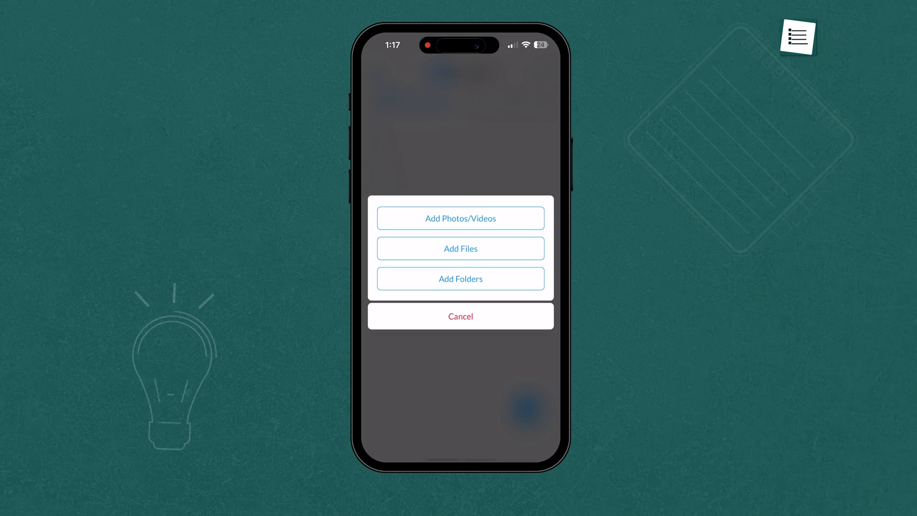
click(460, 316)
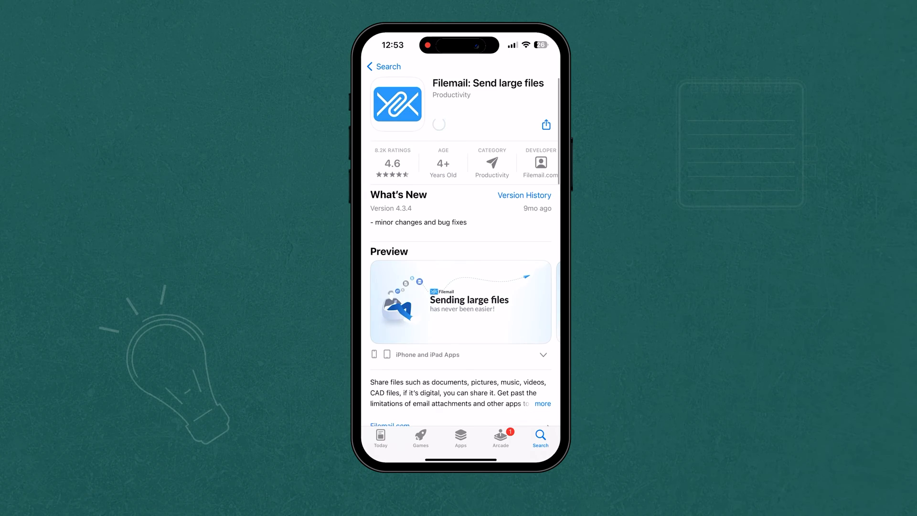
click(438, 124)
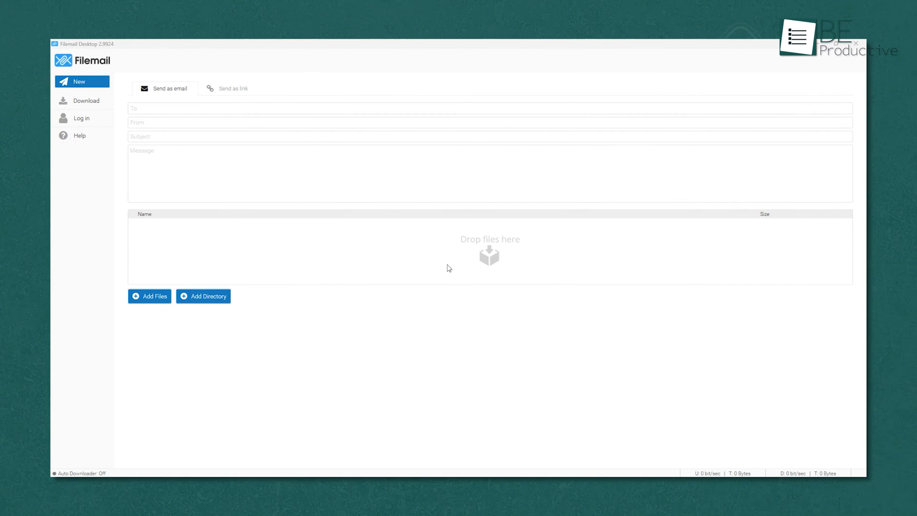
- Set the new transfer to Send as link, then return to Send as email
click(233, 87)
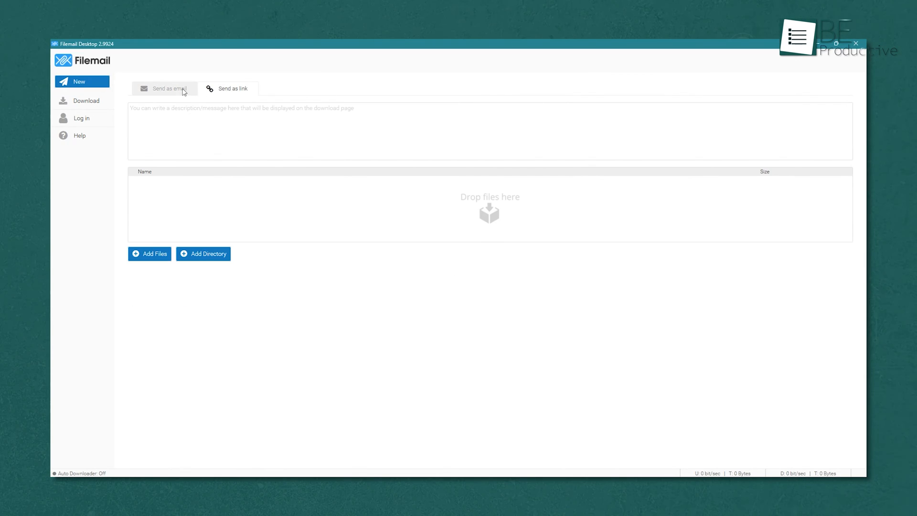
click(85, 100)
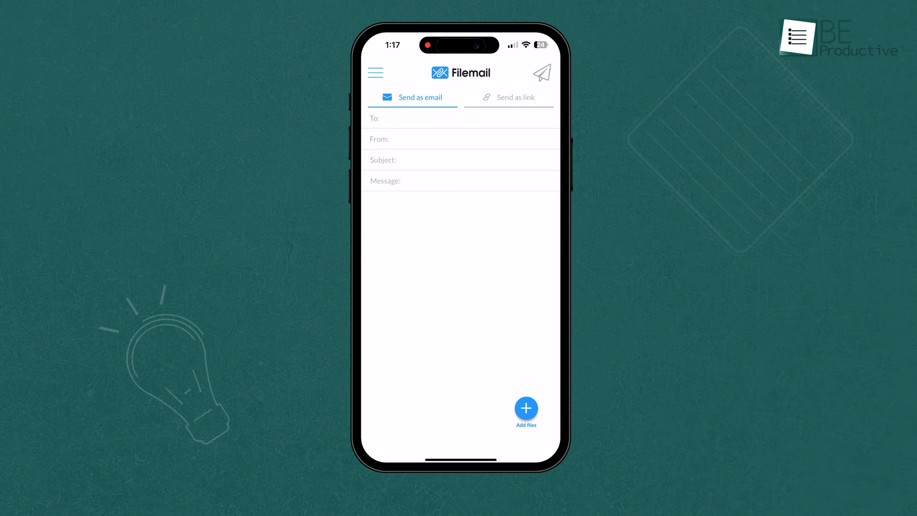
- Begin composing the transfer message on Filemail's Send as email screen
click(460, 139)
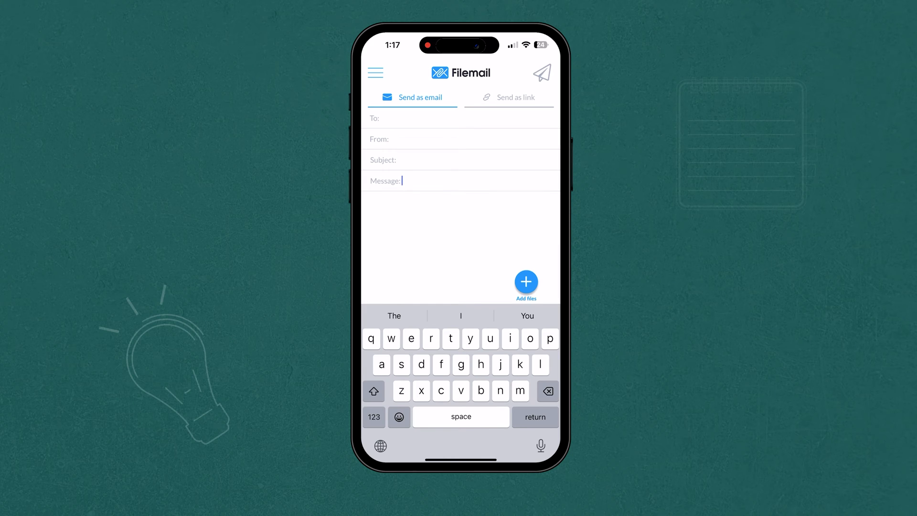
click(540, 72)
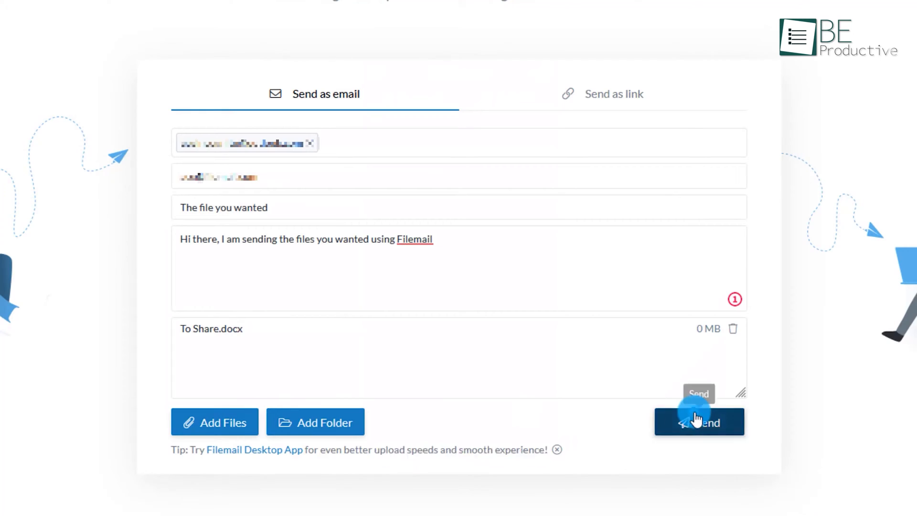
- Keep files available 1 week, enable download notifications, and send the Filemail transfer
click(699, 423)
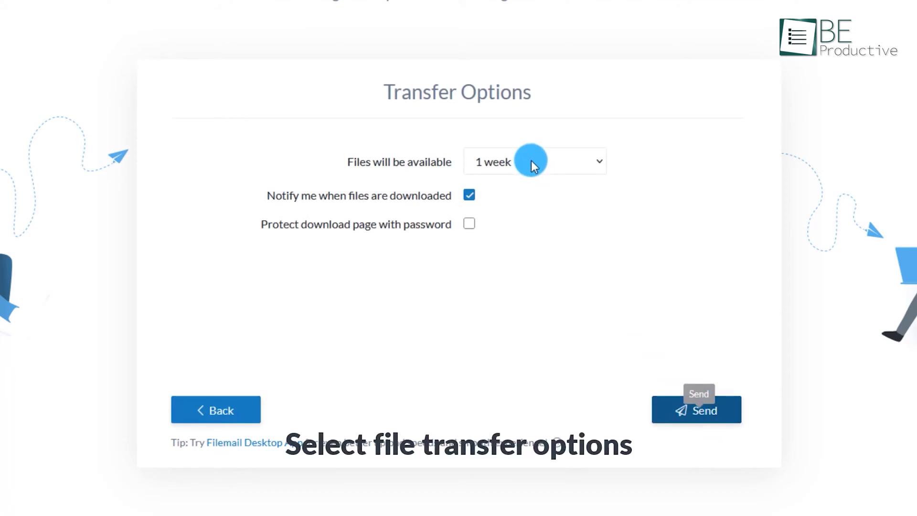
click(468, 195)
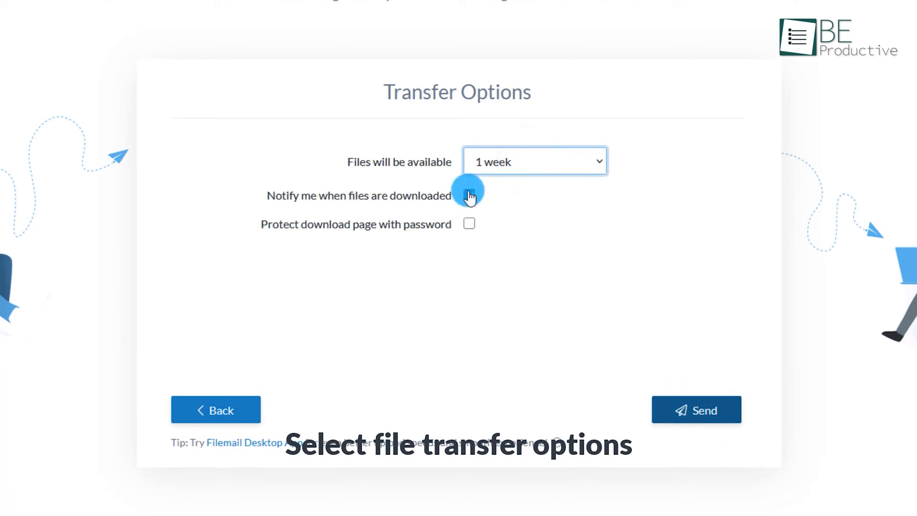
click(468, 195)
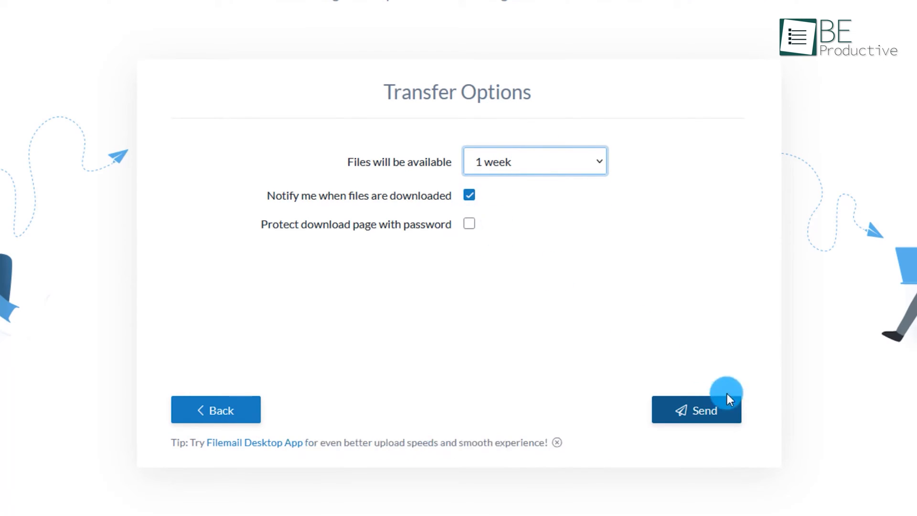
click(696, 409)
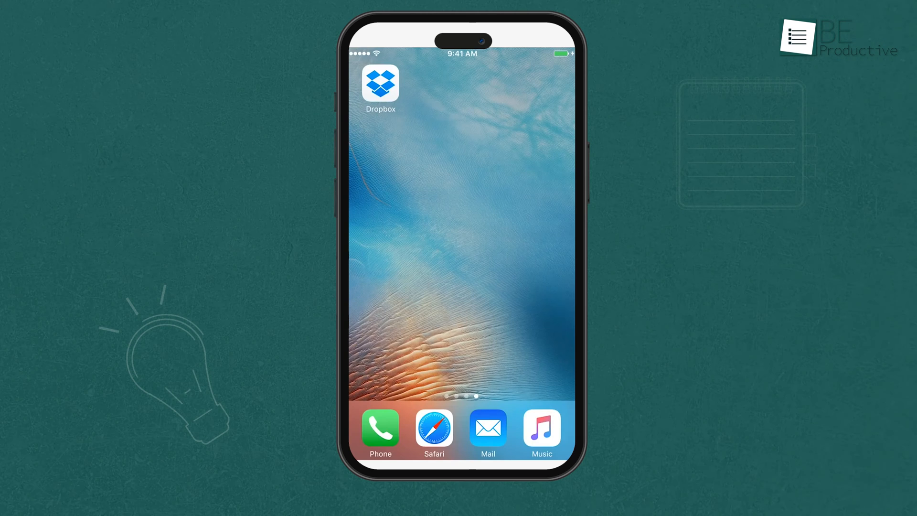
- In Dropbox on the iPhone, choose Share for Expense Reports FY16.xlsx
click(379, 83)
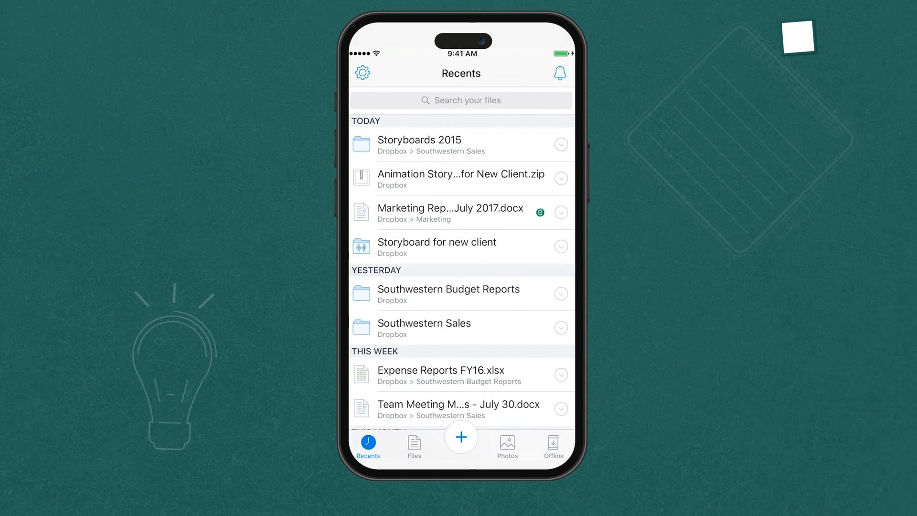
click(559, 374)
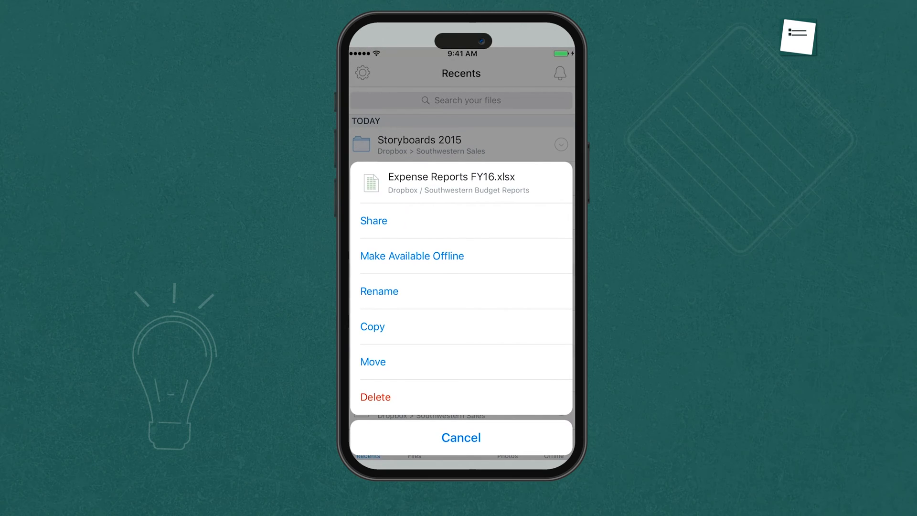
click(373, 220)
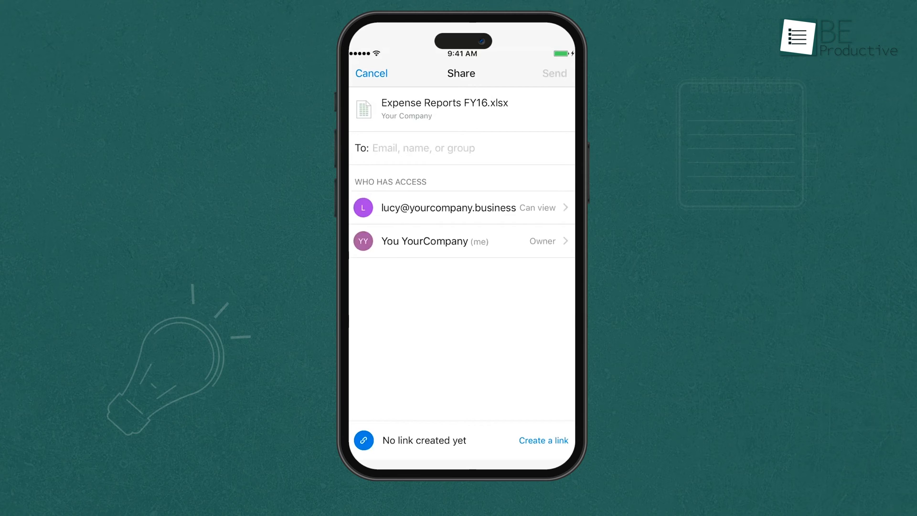
- Add the suggested contact 'sa' as a view-only recipient and send the invitation
click(423, 147)
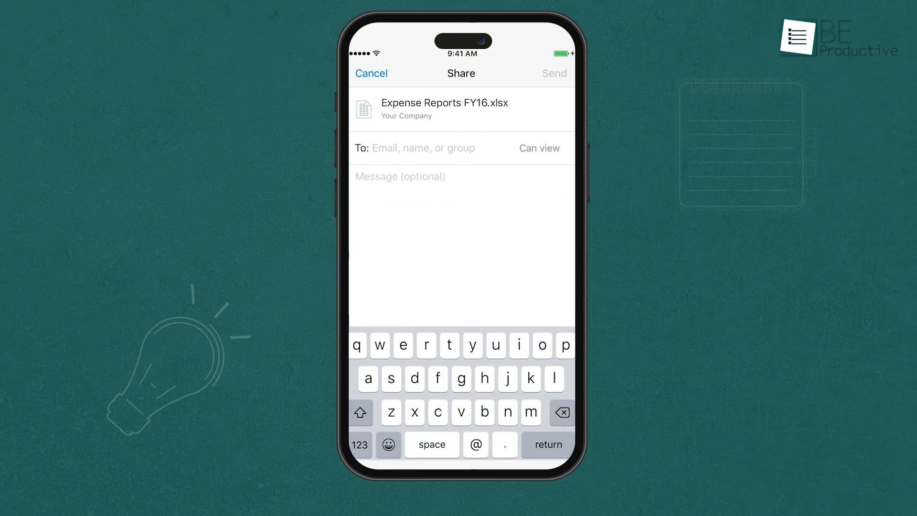
text(sa)
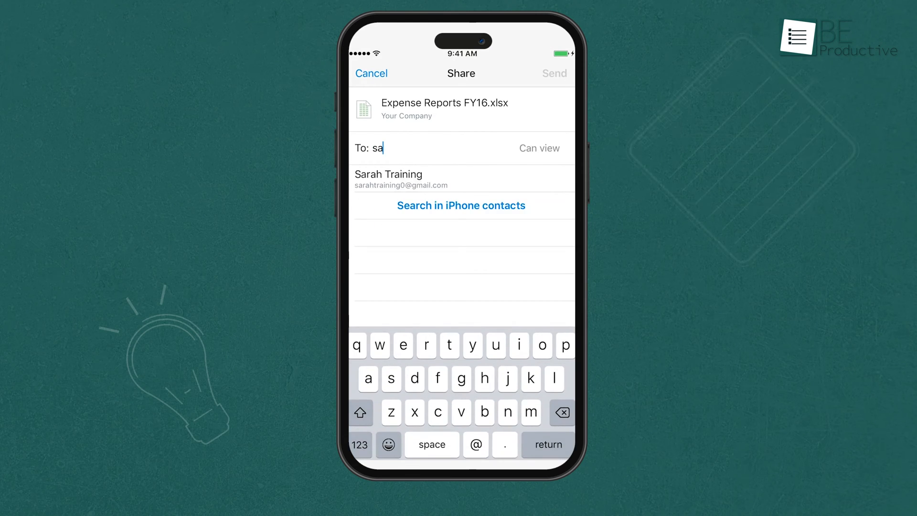
click(387, 179)
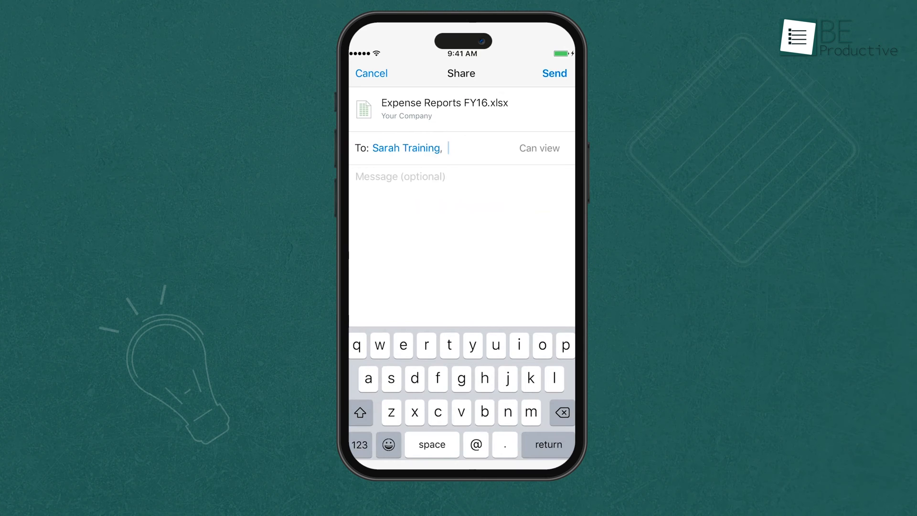
click(553, 74)
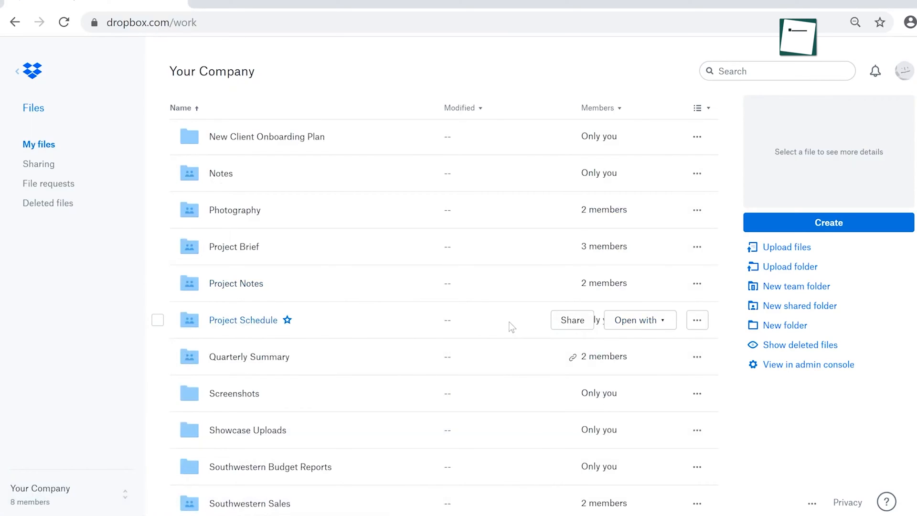
- Check the Project Schedule folder's sharing, then go to Dropbox Transfer
click(571, 320)
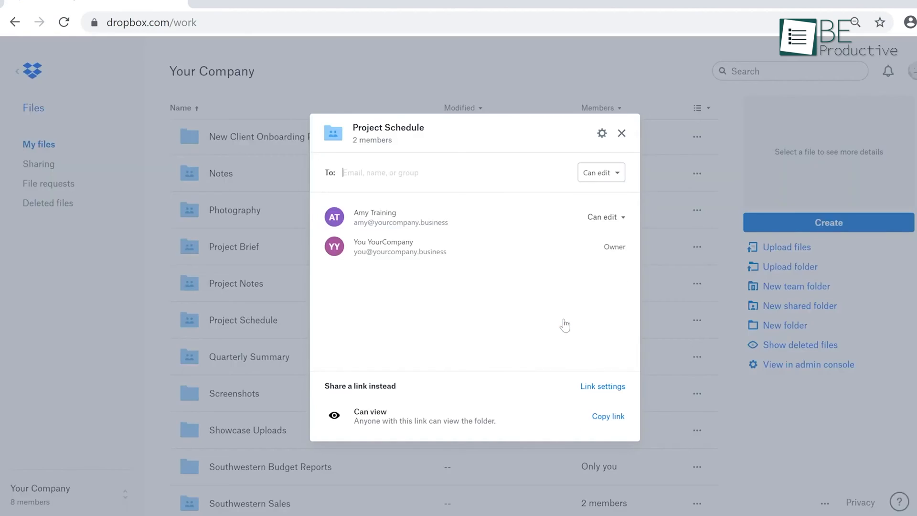
mouse_move(591, 336)
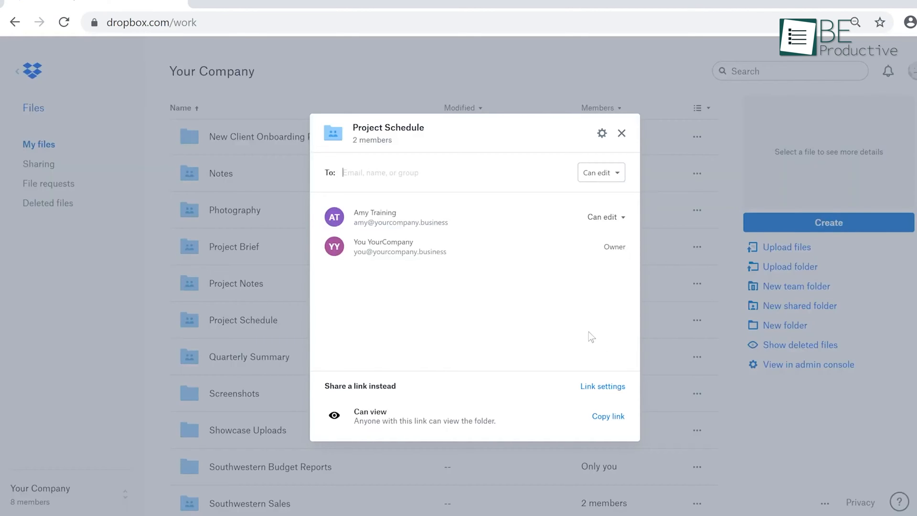
click(607, 415)
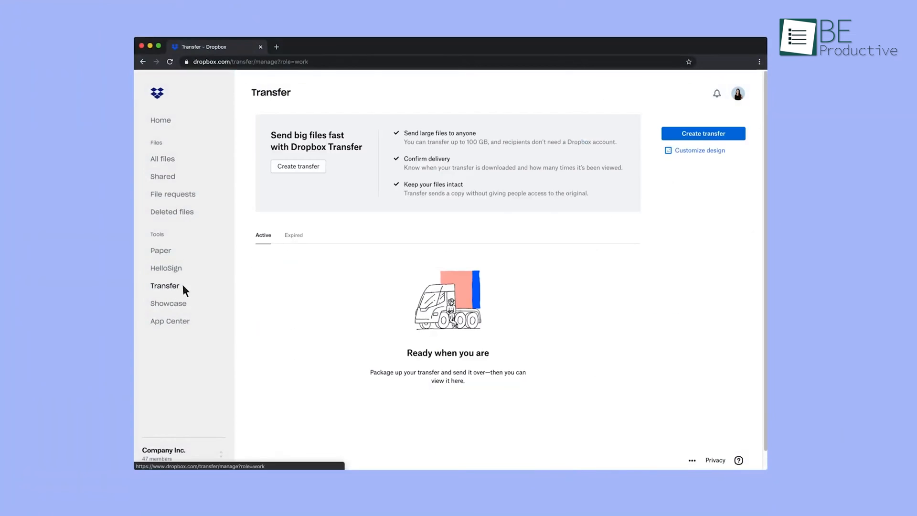
- Create a transfer of Animatic.mp4 and VO.wav with password and 7-day expiration
click(297, 166)
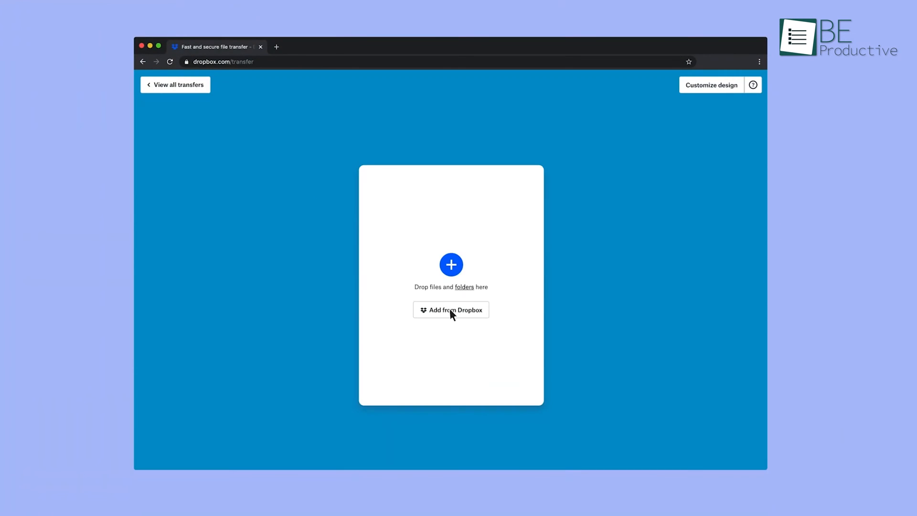
click(450, 309)
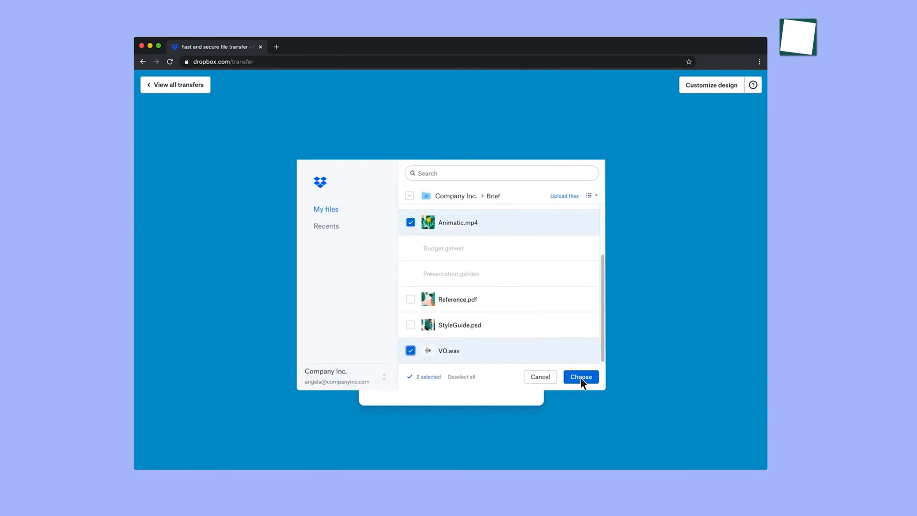
click(580, 377)
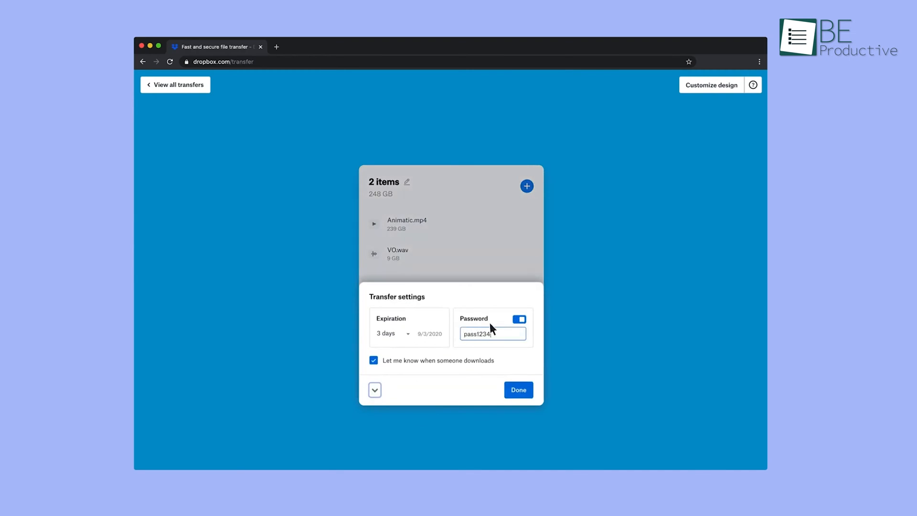
click(391, 334)
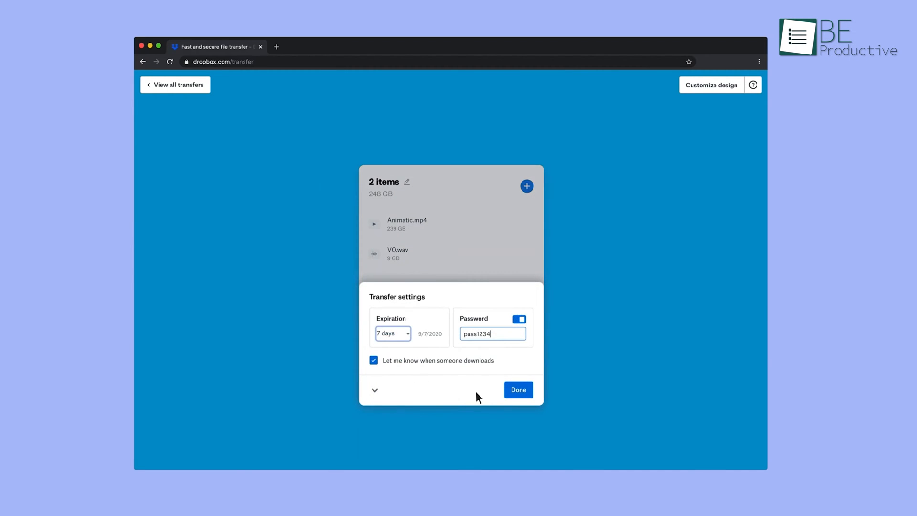
click(516, 390)
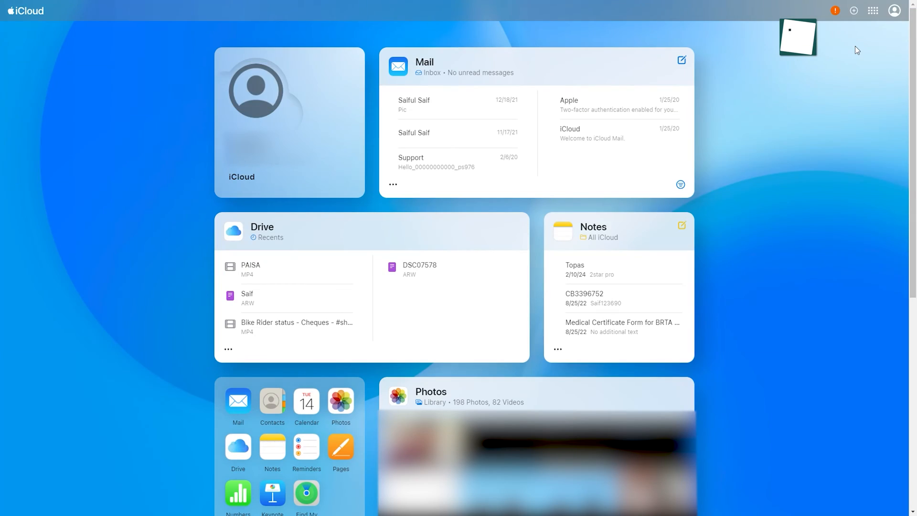
scroll(down, 3)
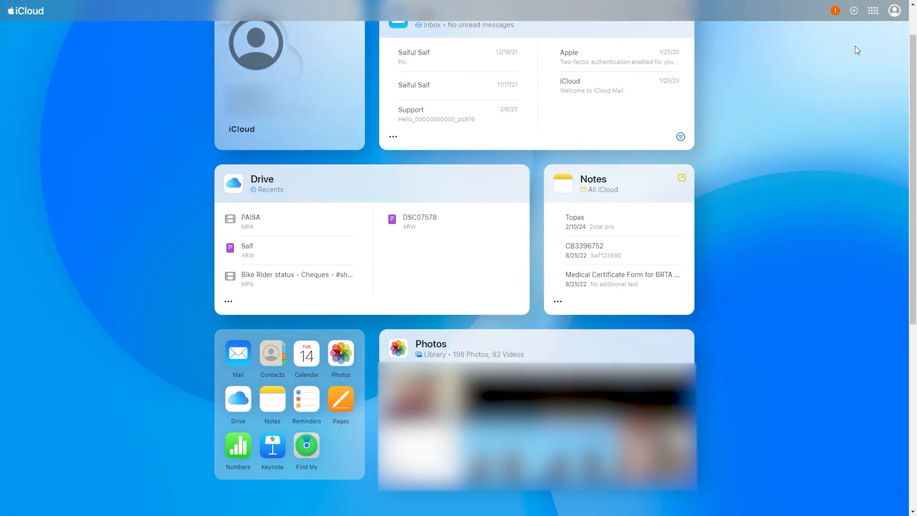
scroll(down, 3)
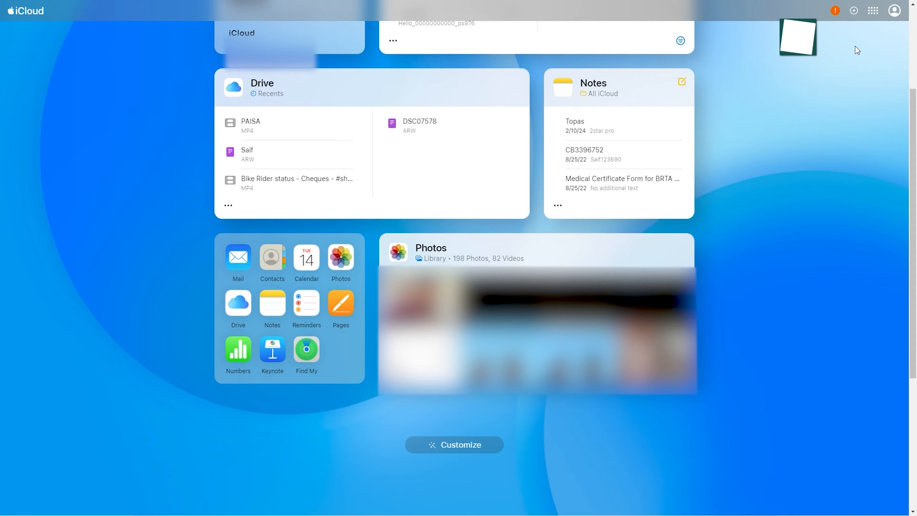
scroll(down, 3)
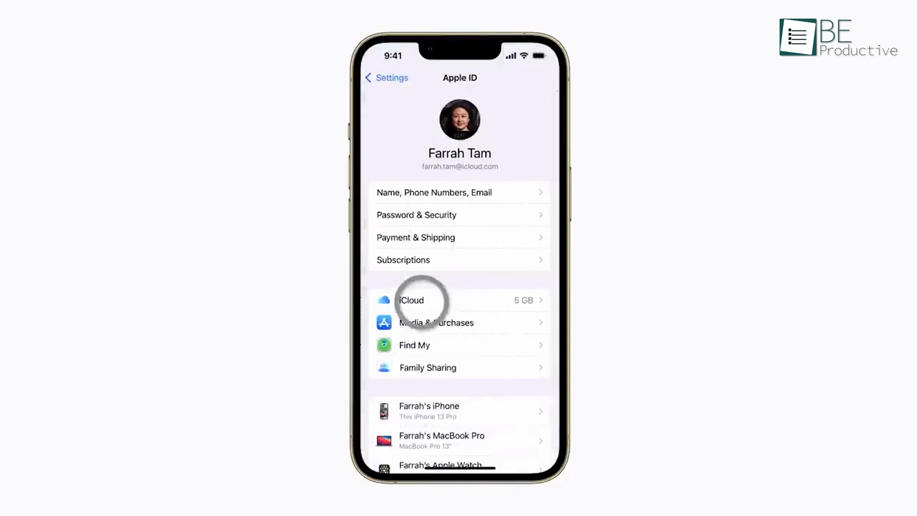
- Open the iCloud settings from the Apple ID page
click(410, 299)
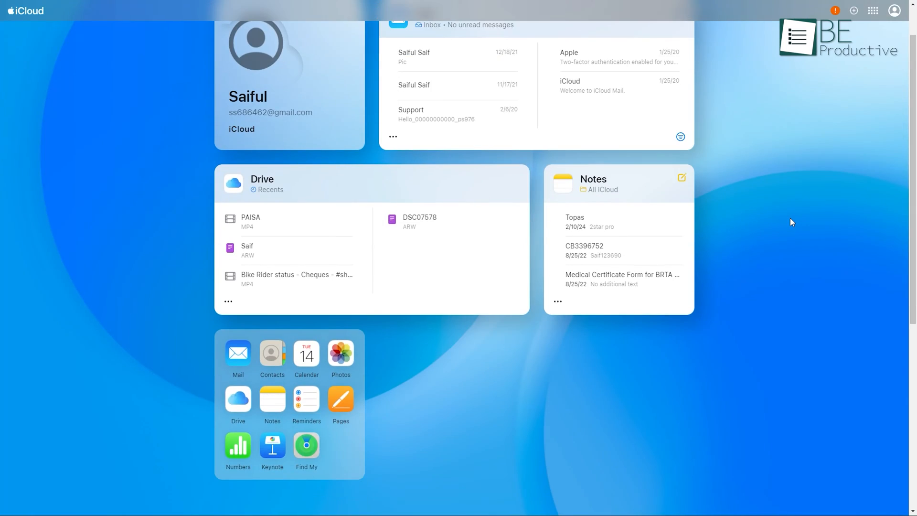
- Browse the iCloud home dashboard and look at iCloud Calendar, dismissing its what's new notice
scroll(down, 3)
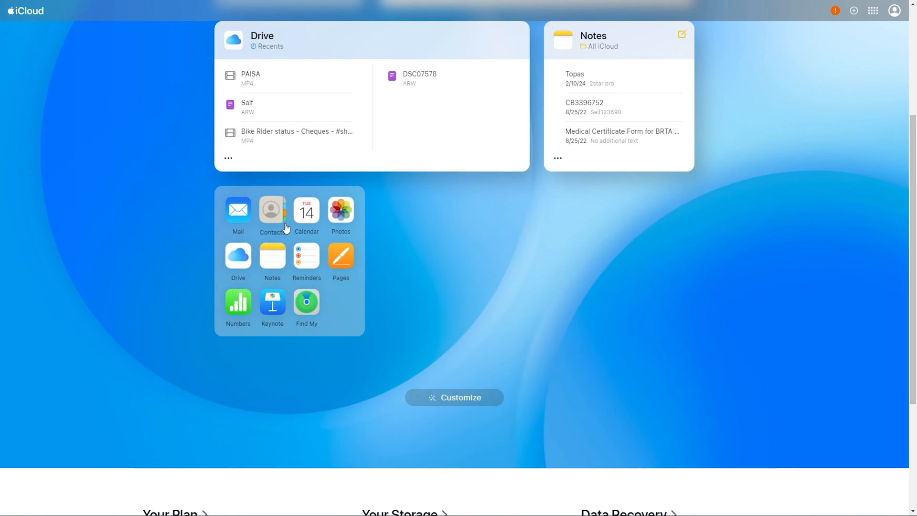
click(306, 210)
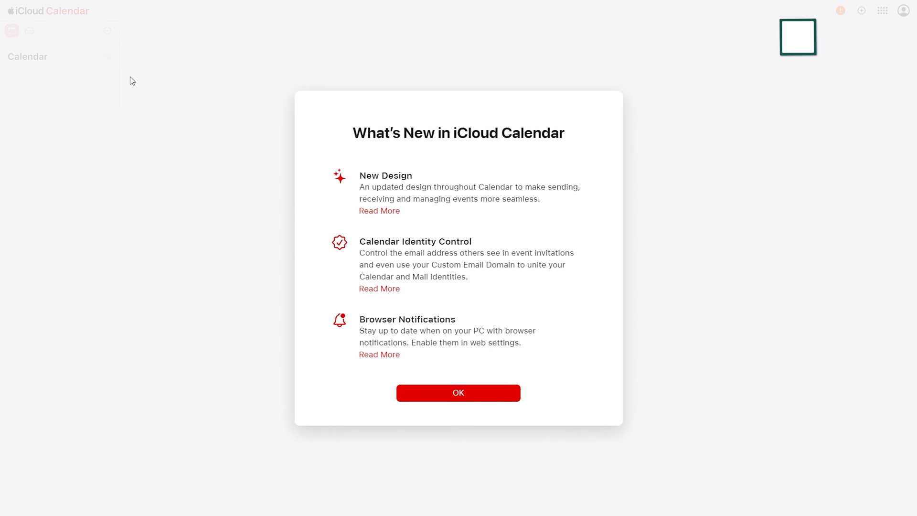
click(458, 392)
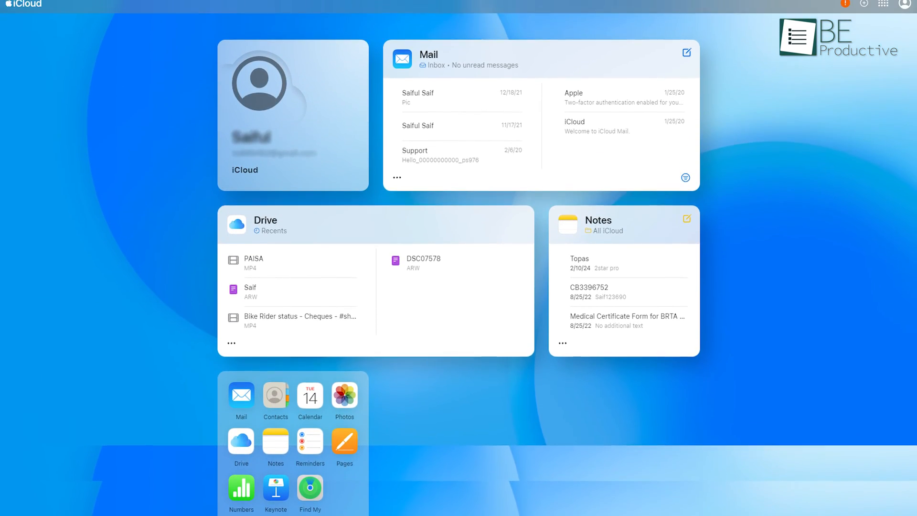
scroll(down, 3)
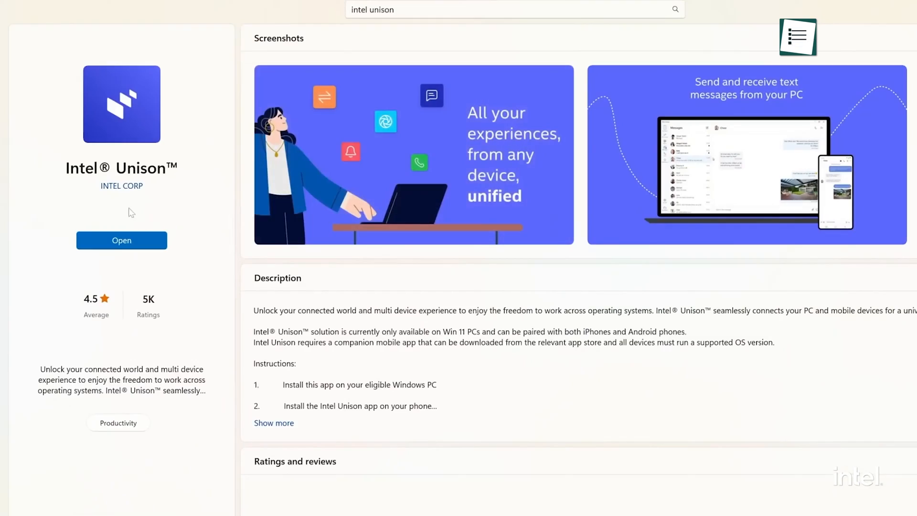
- Launch the installed Intel Unison app from its Microsoft Store page
click(122, 241)
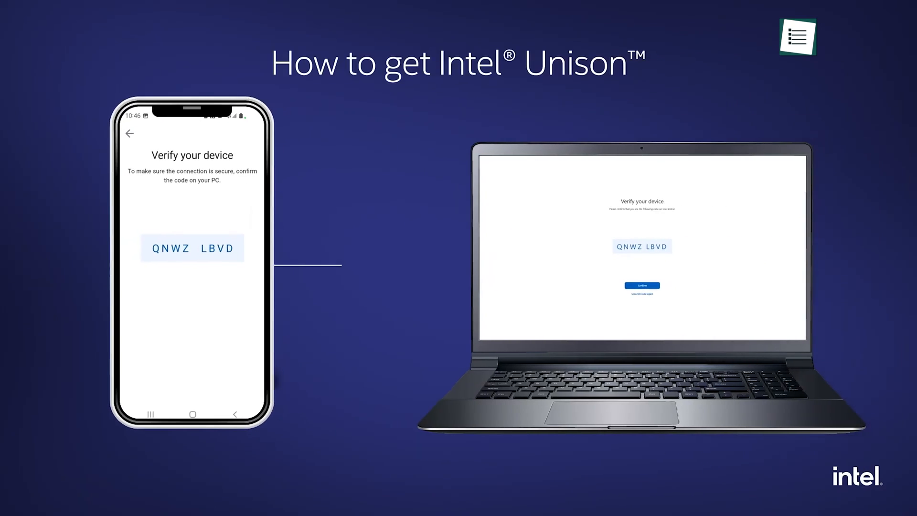
click(642, 285)
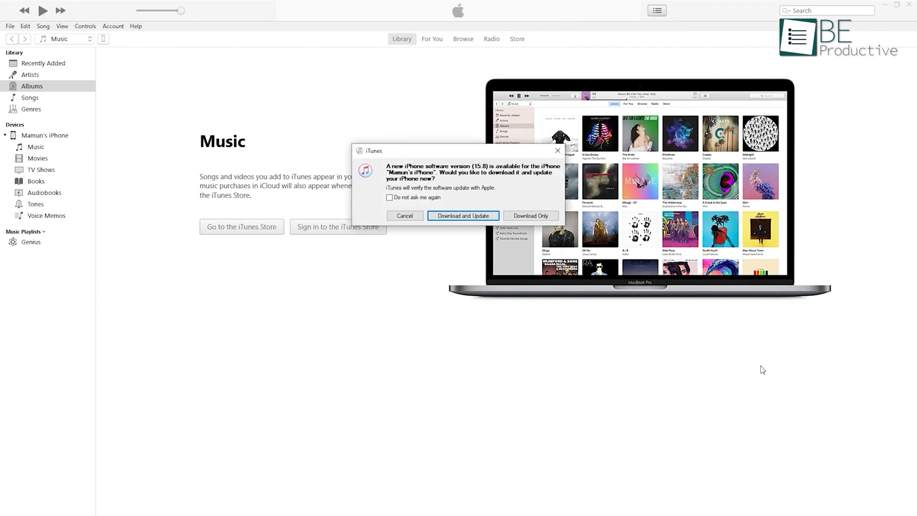
- Decline the iOS 15.8 update offer and start syncing the connected iPhone
click(404, 216)
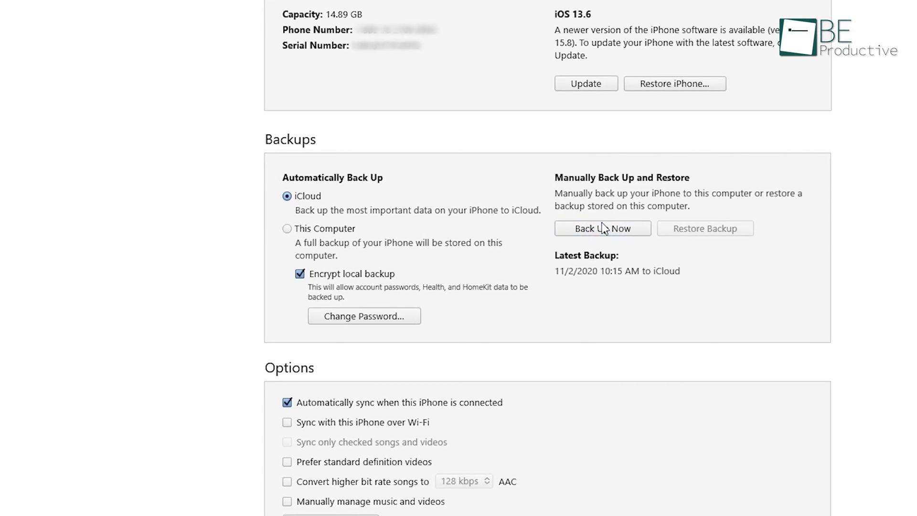
scroll(down, 3)
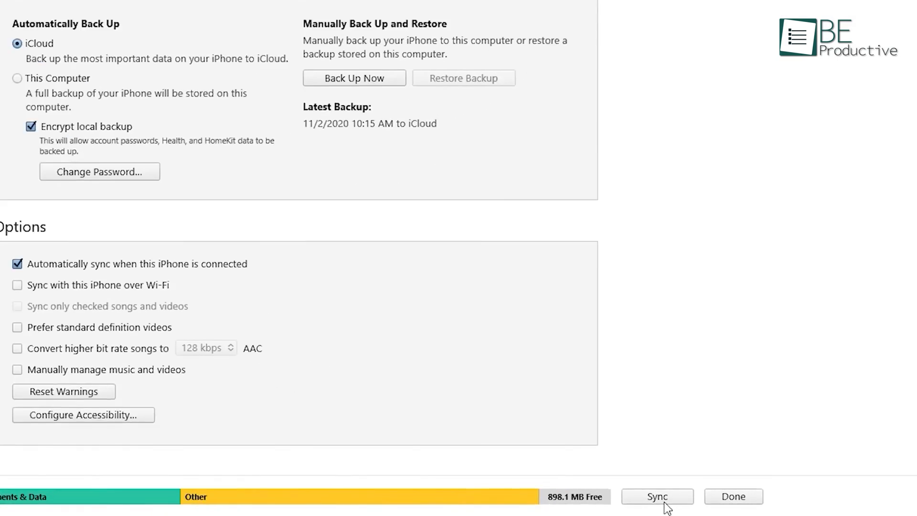
click(657, 496)
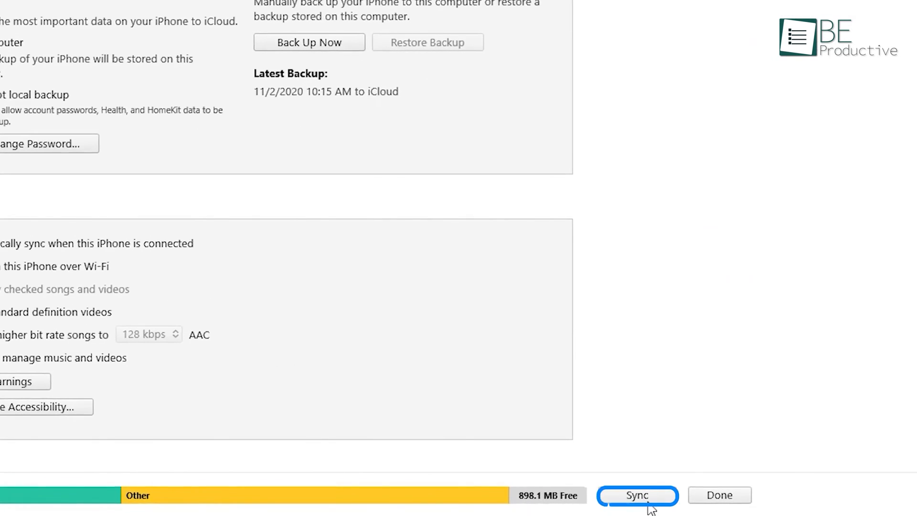
click(636, 495)
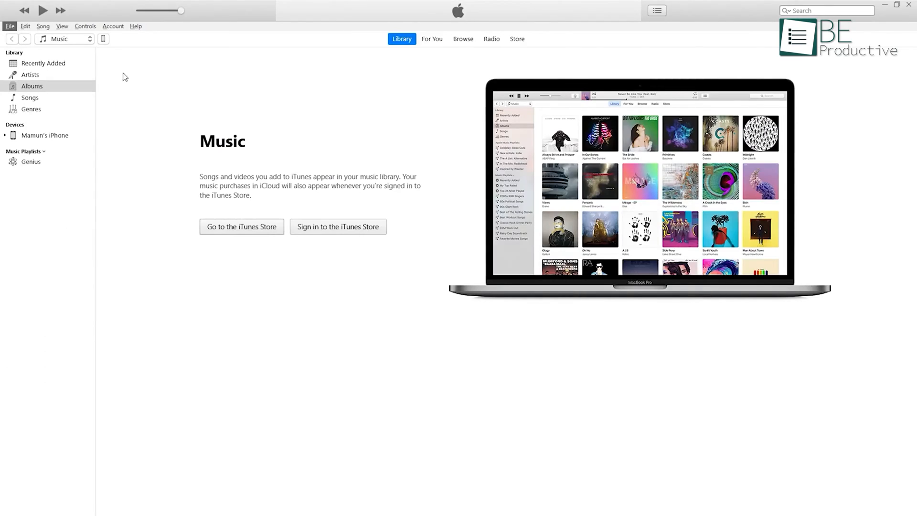
- From the iPhone's summary, back it up to this computer now and then sync it
click(104, 38)
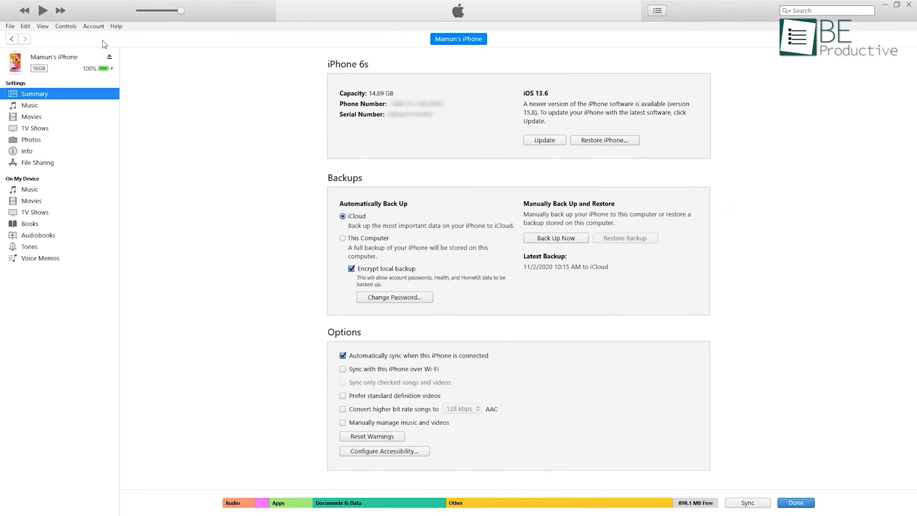
mouse_move(598, 268)
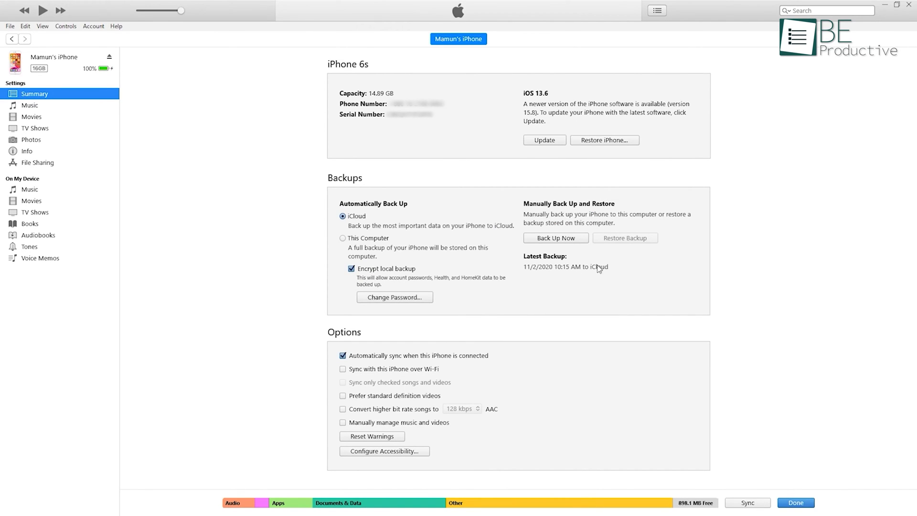
mouse_move(566, 241)
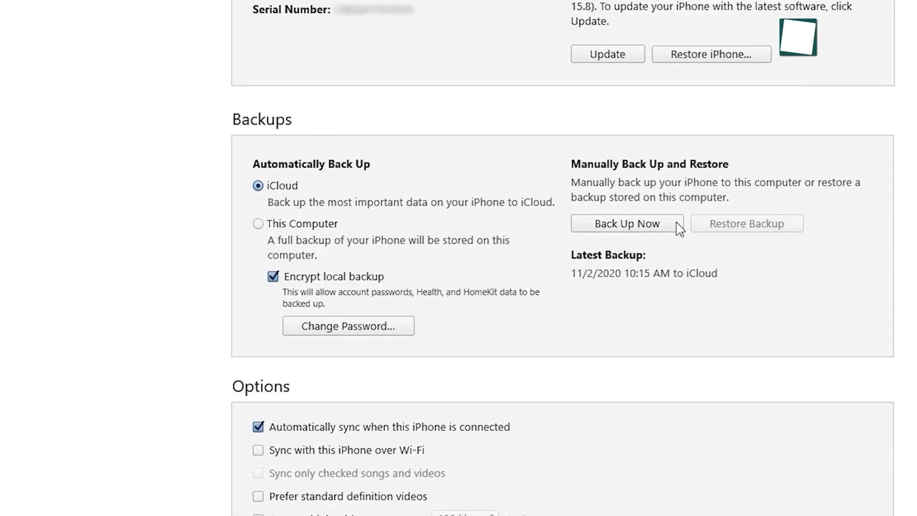
click(626, 223)
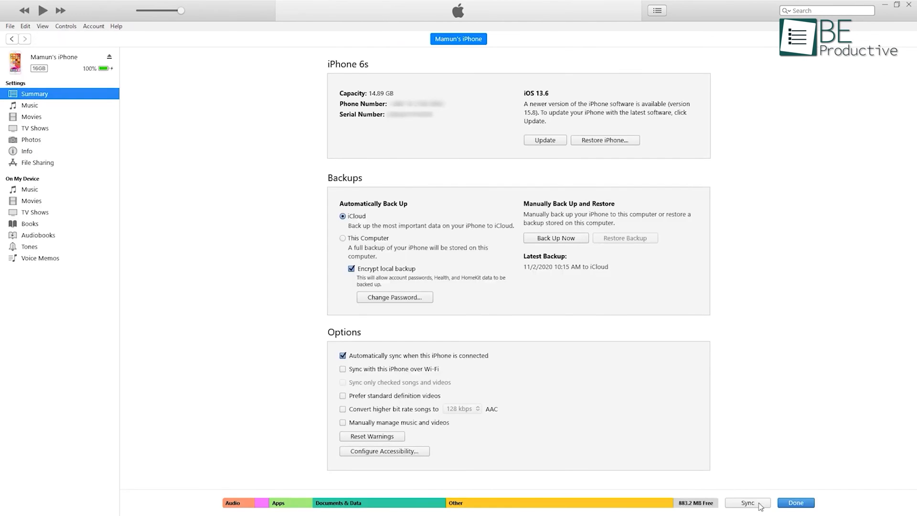
click(747, 502)
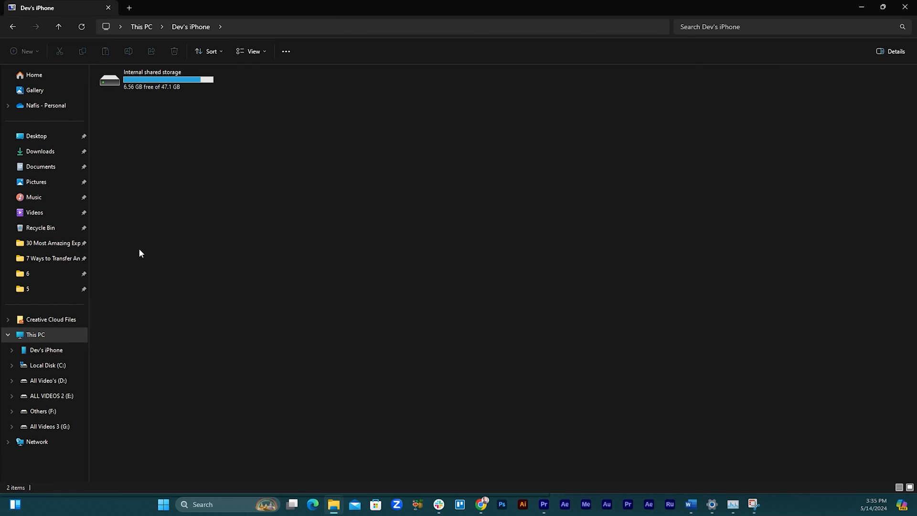
- Browse into the iPhone's Internal shared storage and its DCIM photo folder
double_click(152, 79)
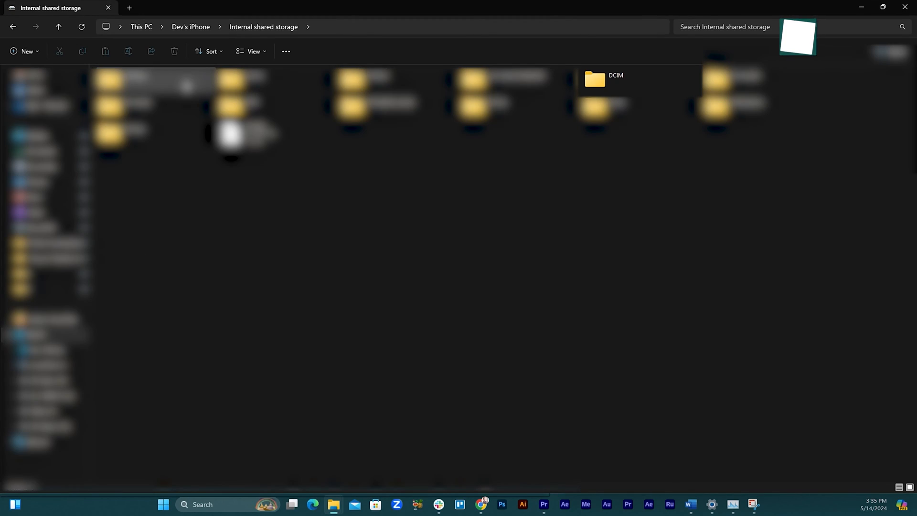
click(616, 79)
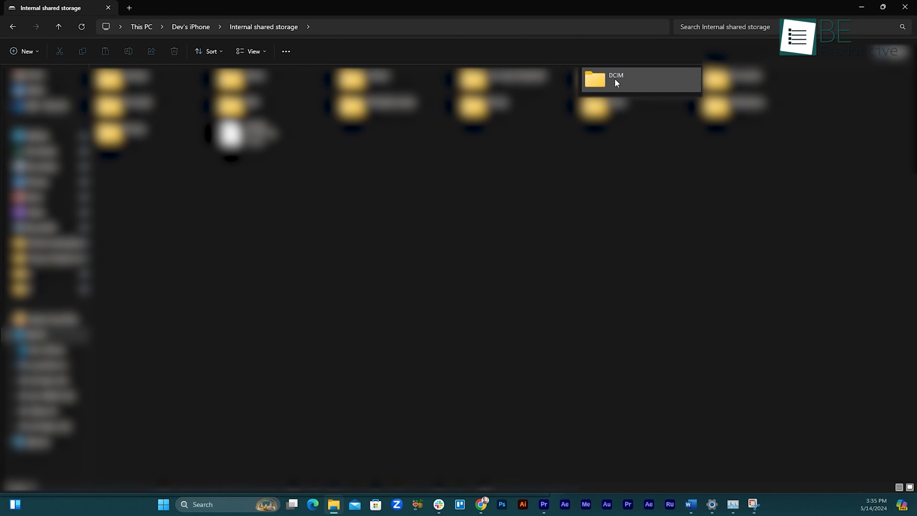
double_click(595, 79)
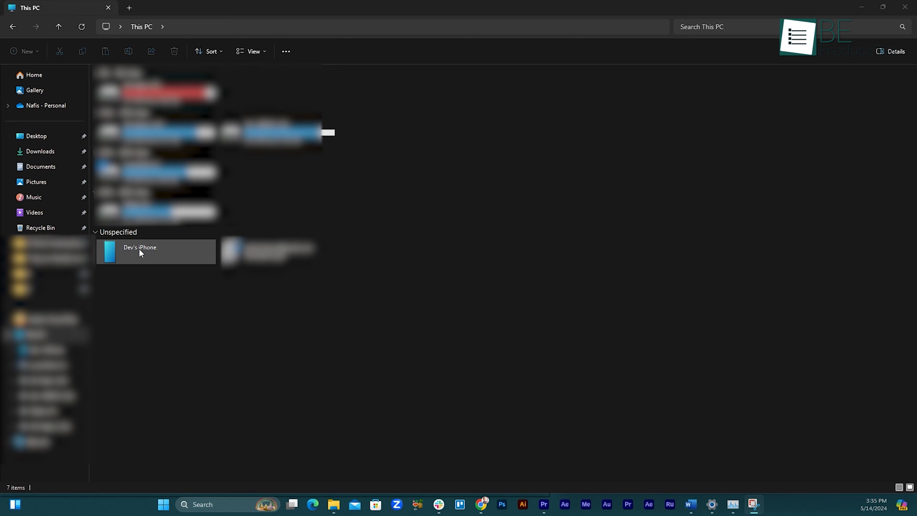
- From This PC, enter the iPhone, its Internal shared storage and the DCIM folder
double_click(141, 251)
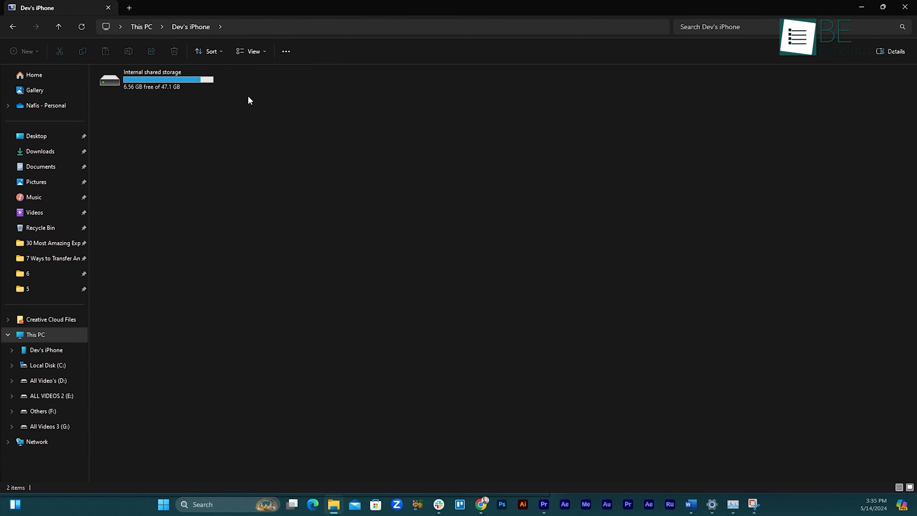
double_click(152, 79)
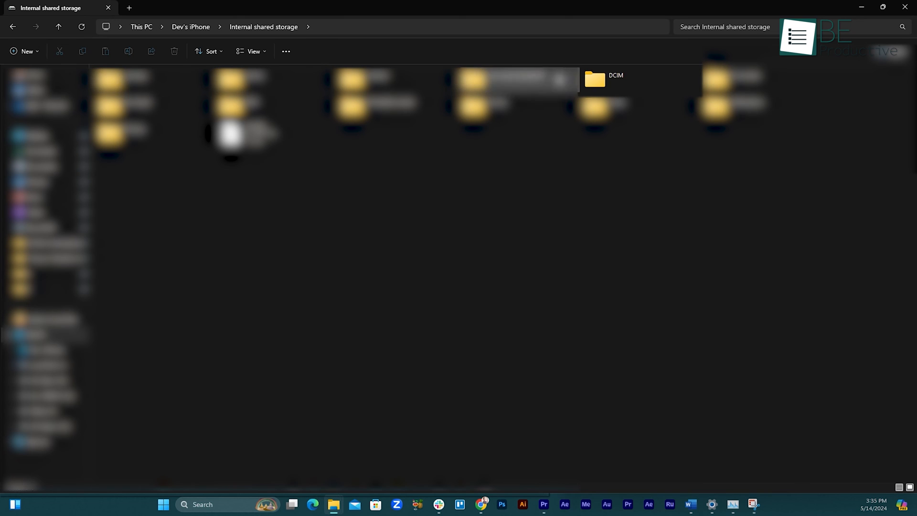
double_click(595, 79)
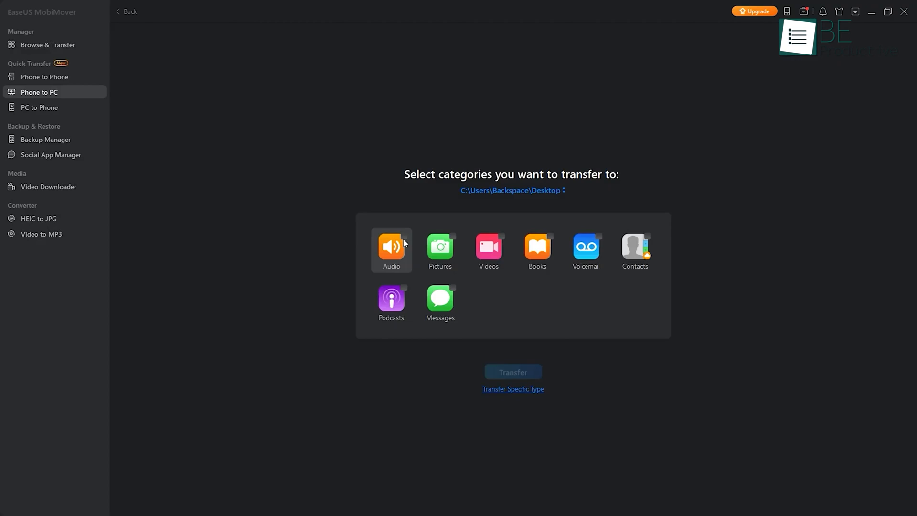
- Send the positive-person picture from the Desktop to the iPhone via PC to Phone
click(391, 249)
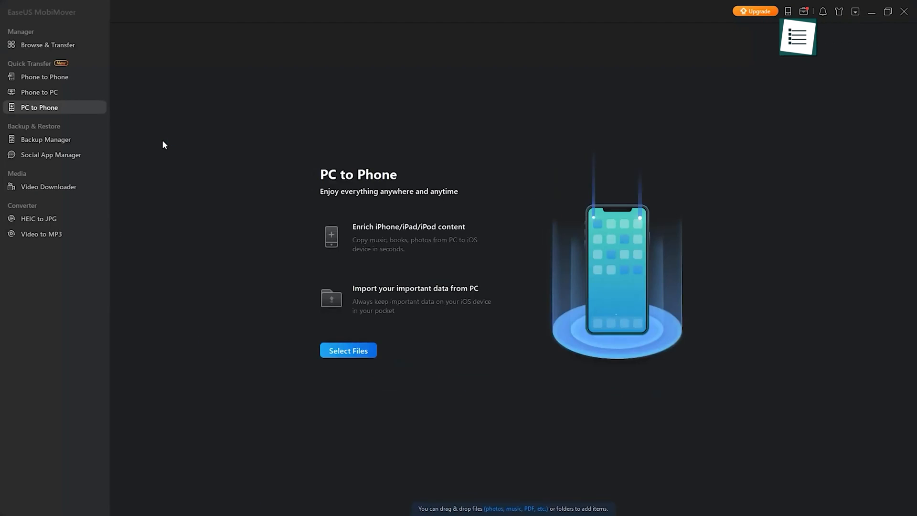
click(348, 351)
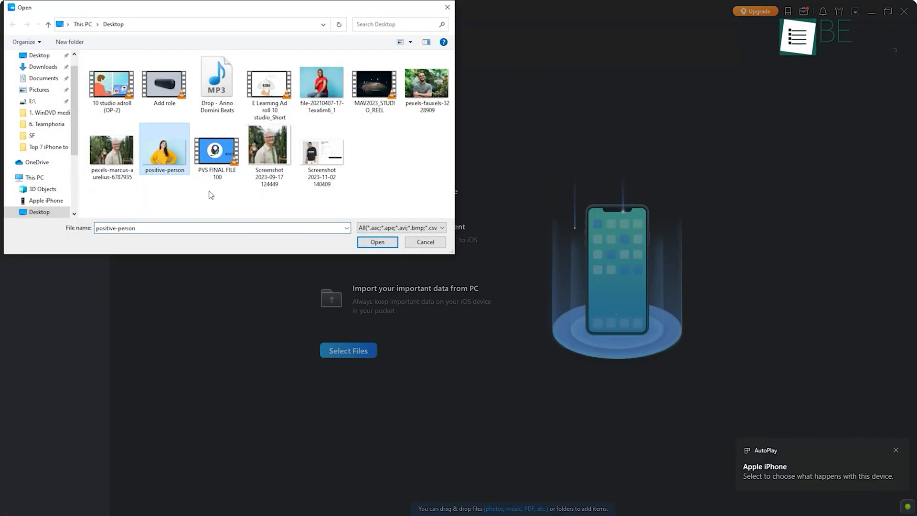
click(377, 242)
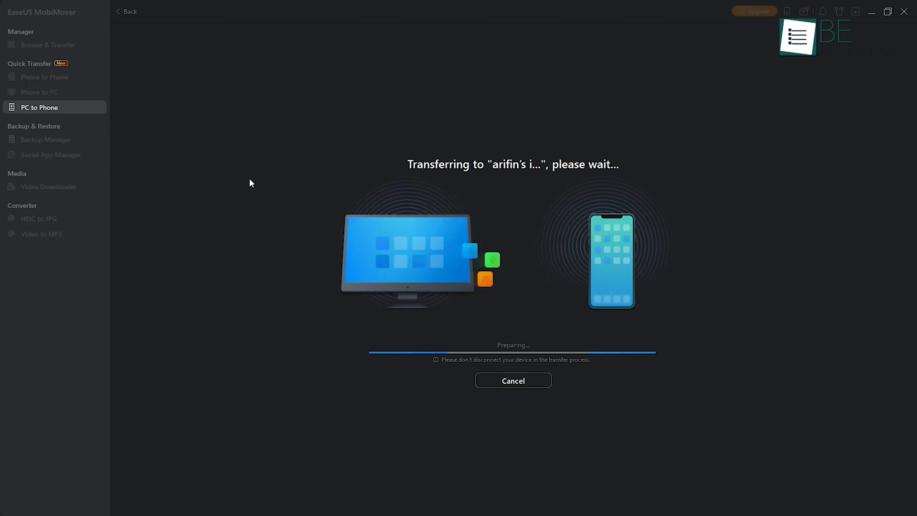